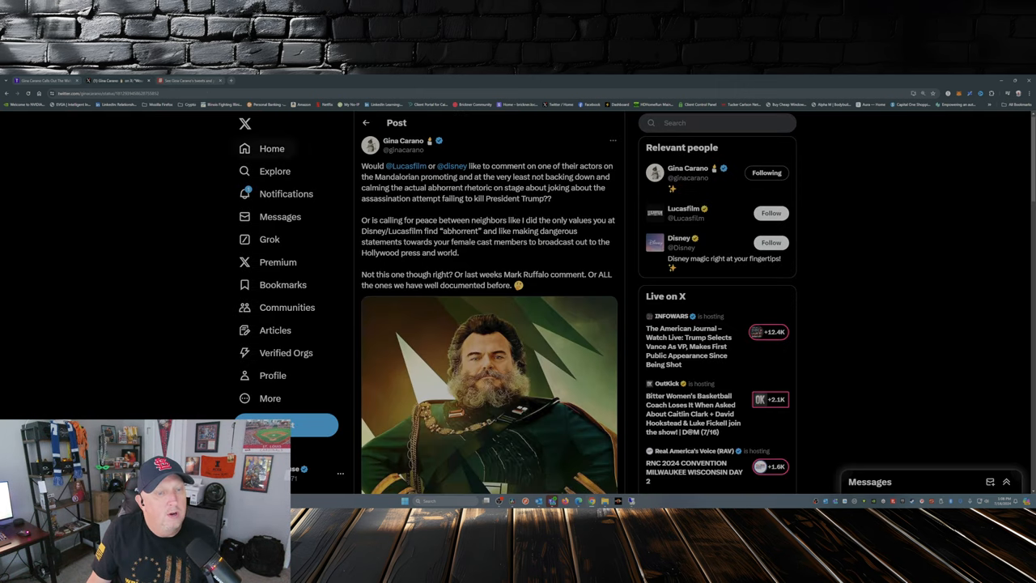
scroll("down", 3)
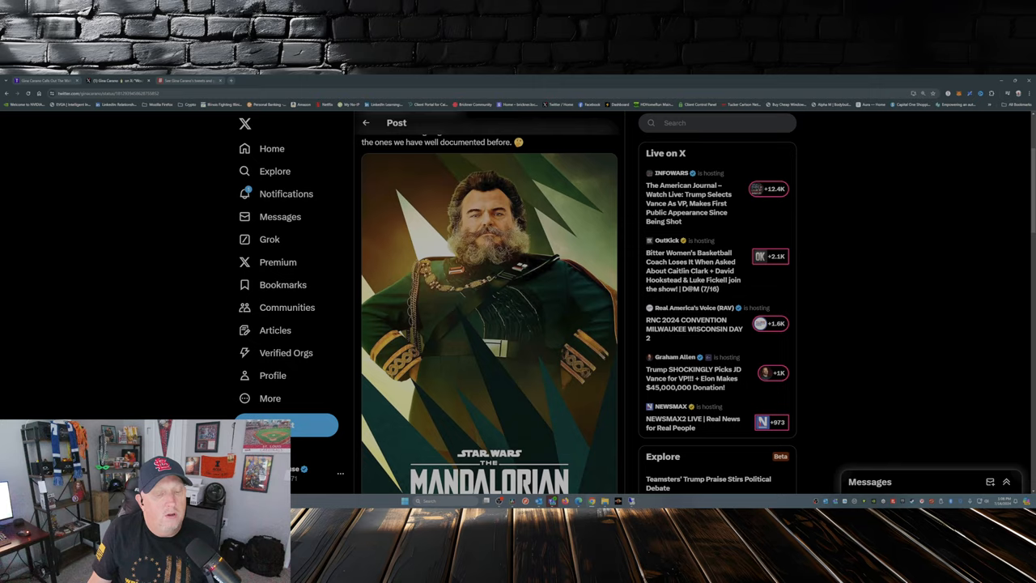
scroll("up", 3)
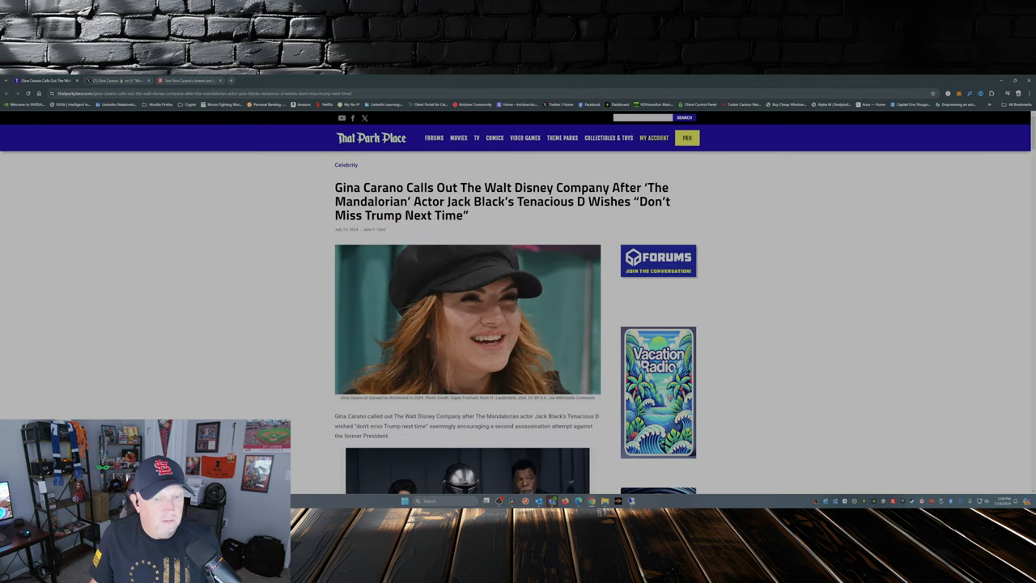
scroll("down", 3)
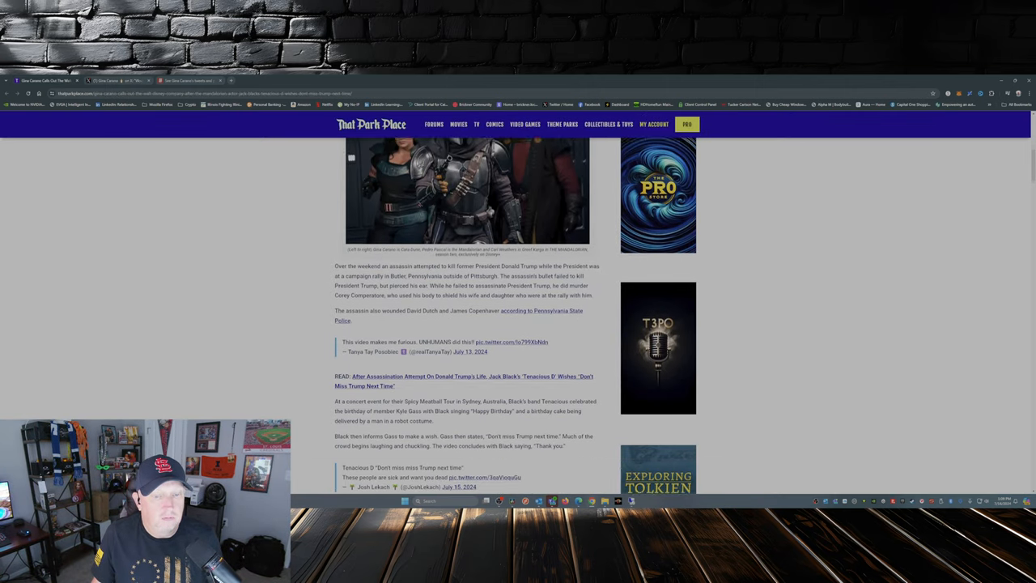
scroll("down", 3)
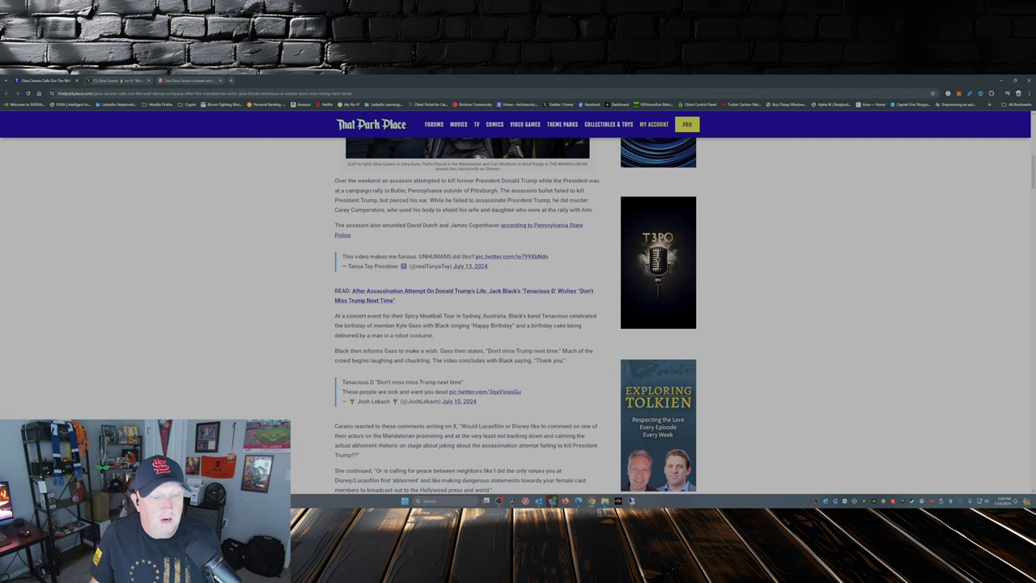
scroll("down", 3)
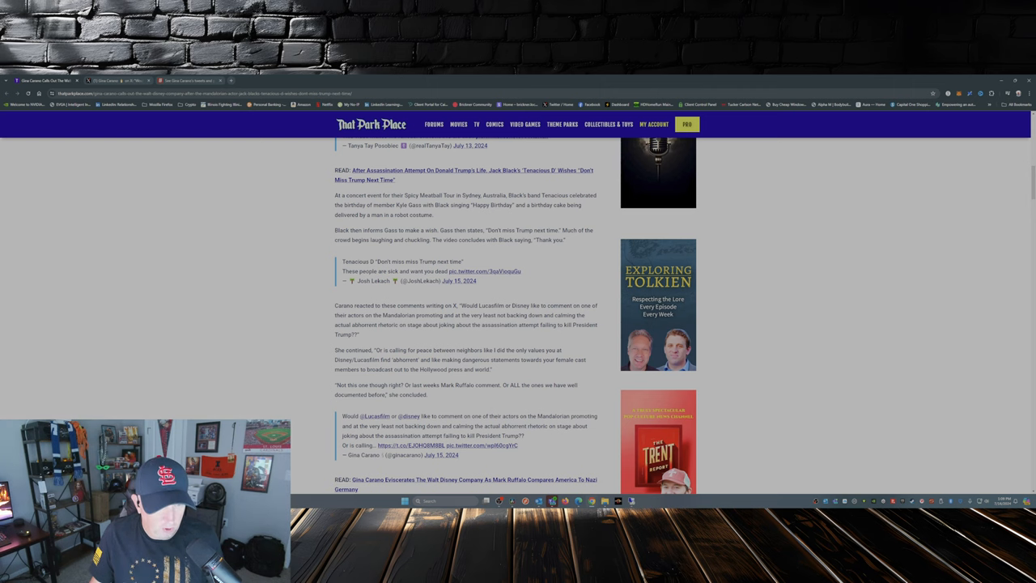
scroll("down", 3)
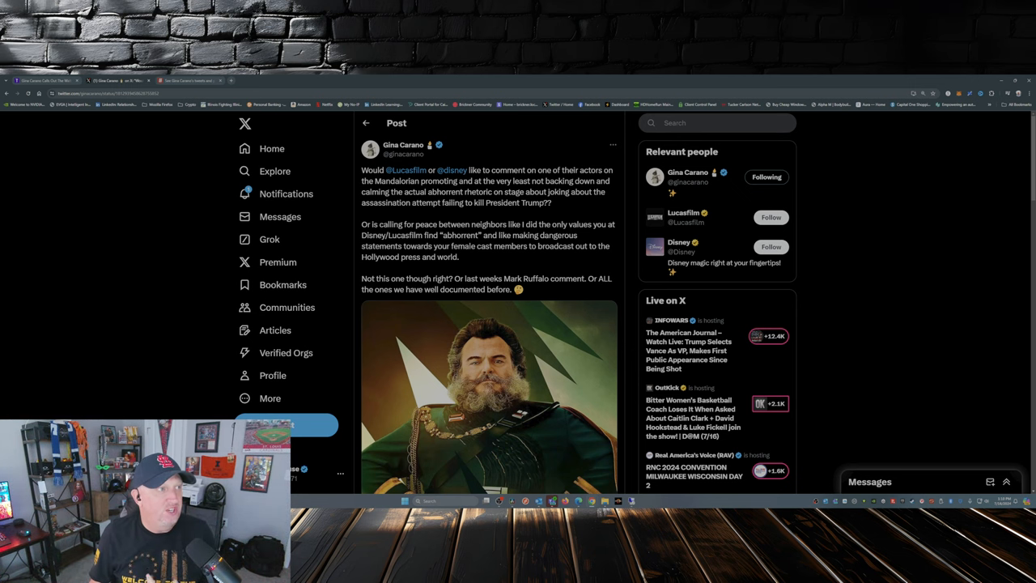
scroll("down", 3)
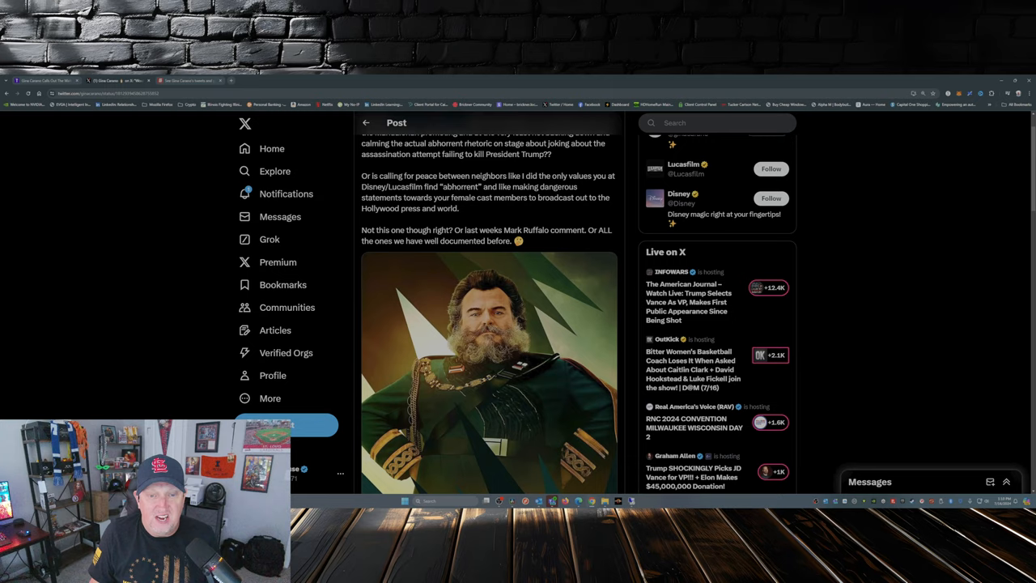
scroll("down", 3)
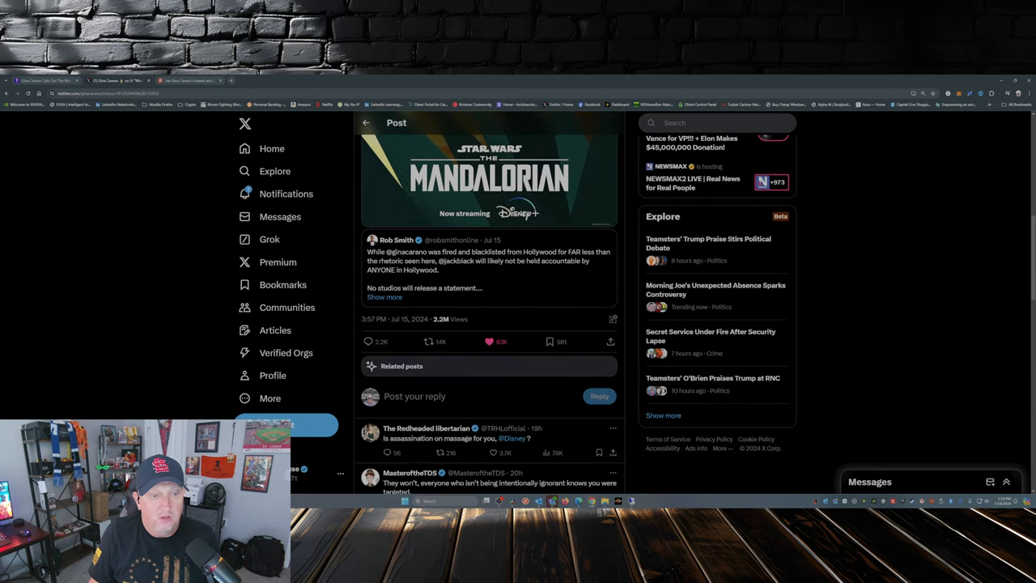
scroll("down", 3)
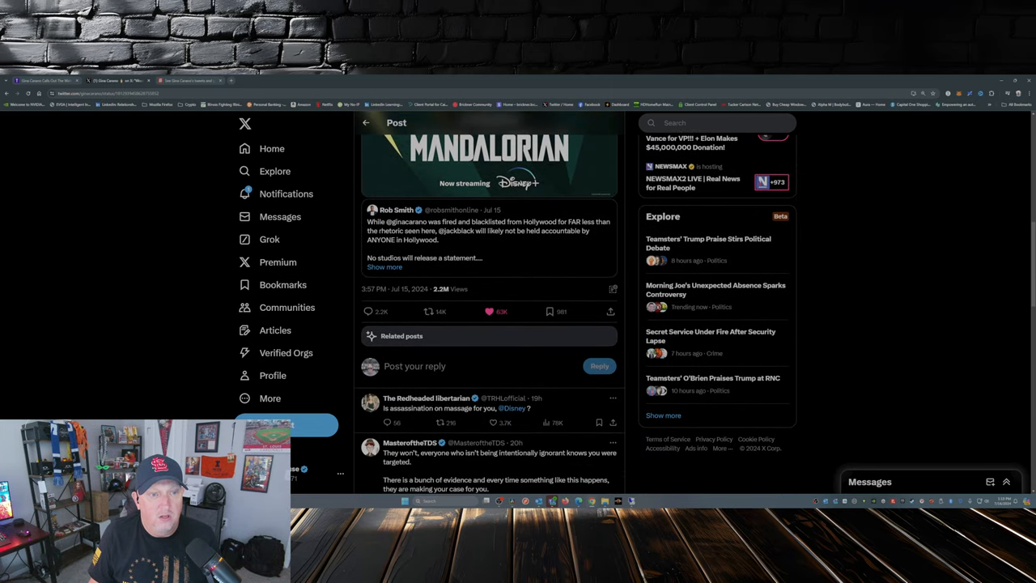
scroll("down", 3)
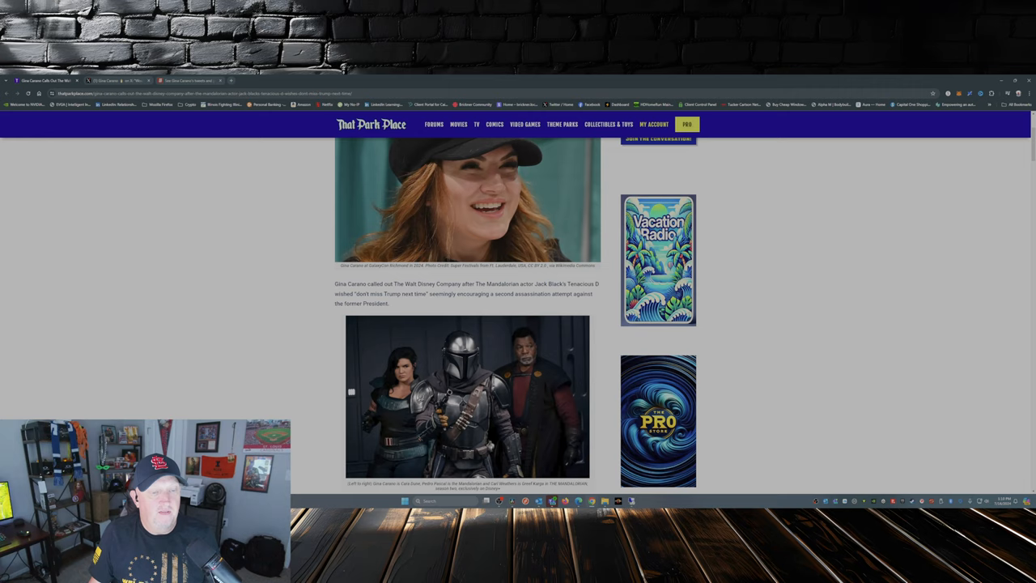
scroll("up", 3)
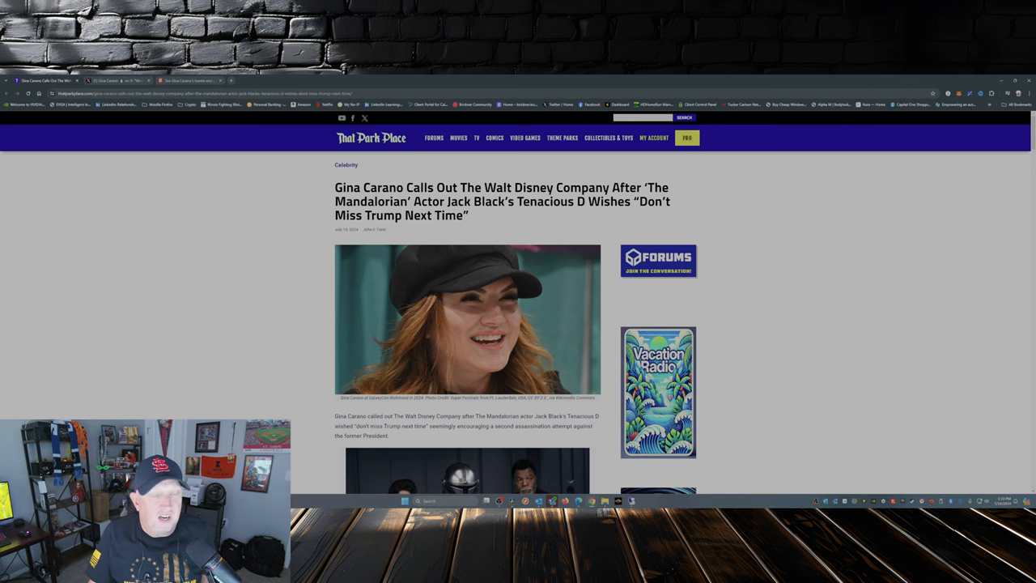
scroll("down", 3)
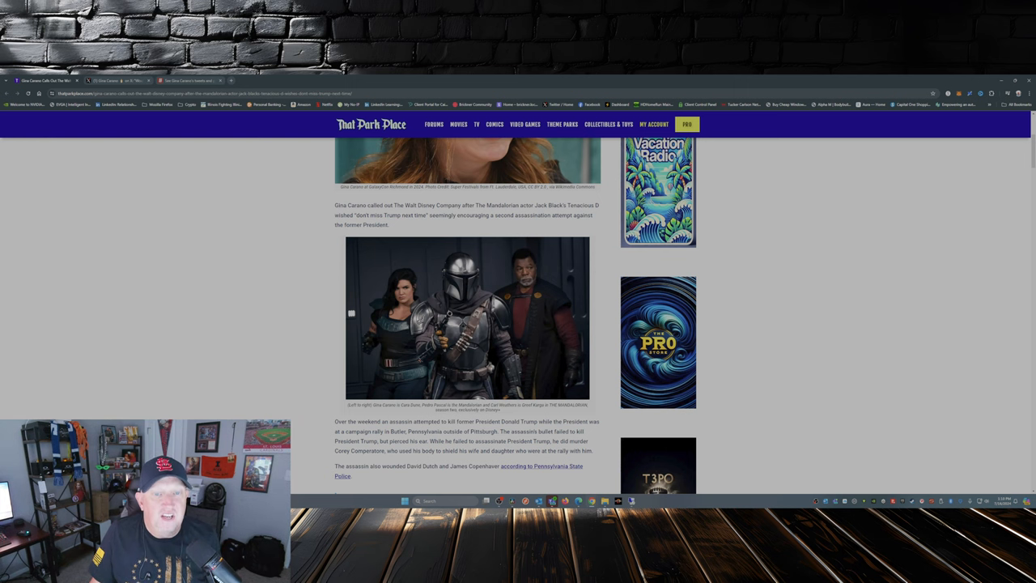
scroll("down", 3)
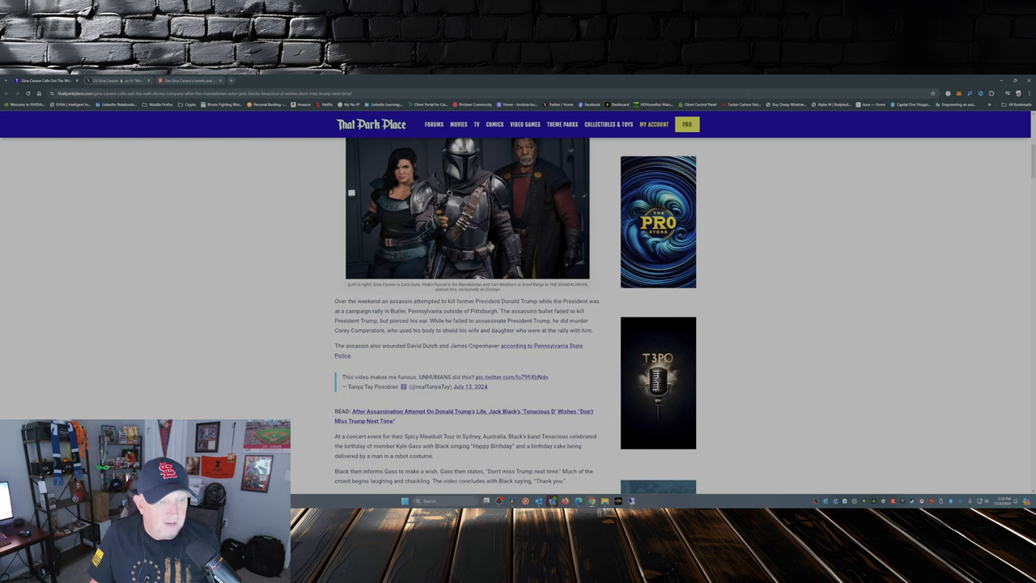
scroll("down", 3)
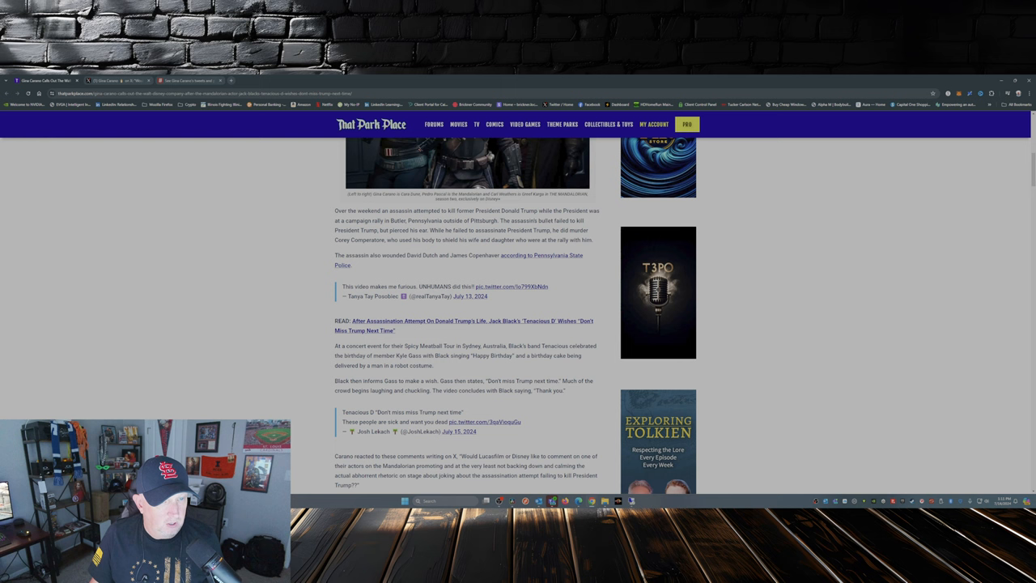
scroll("down", 3)
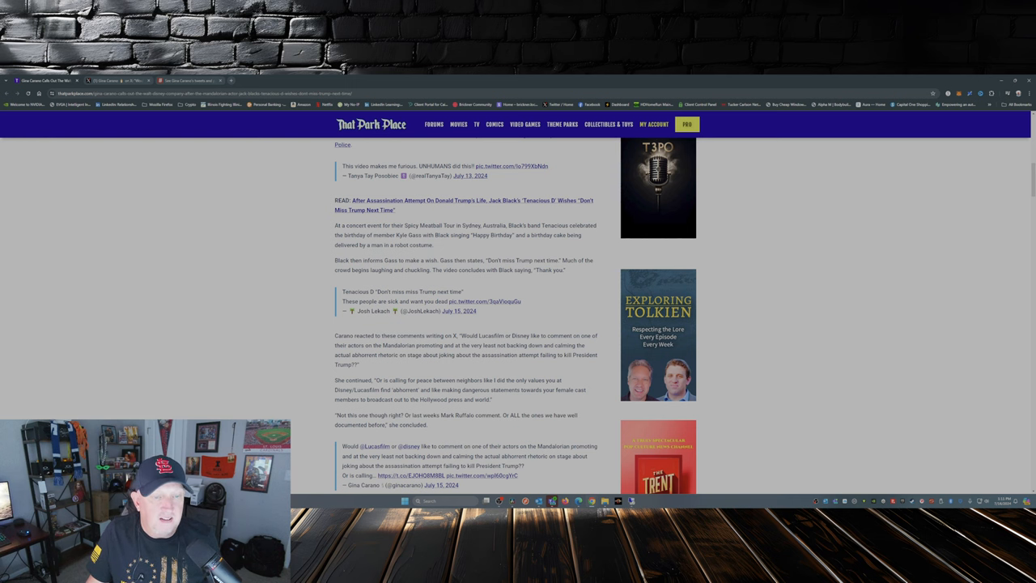
scroll("down", 3)
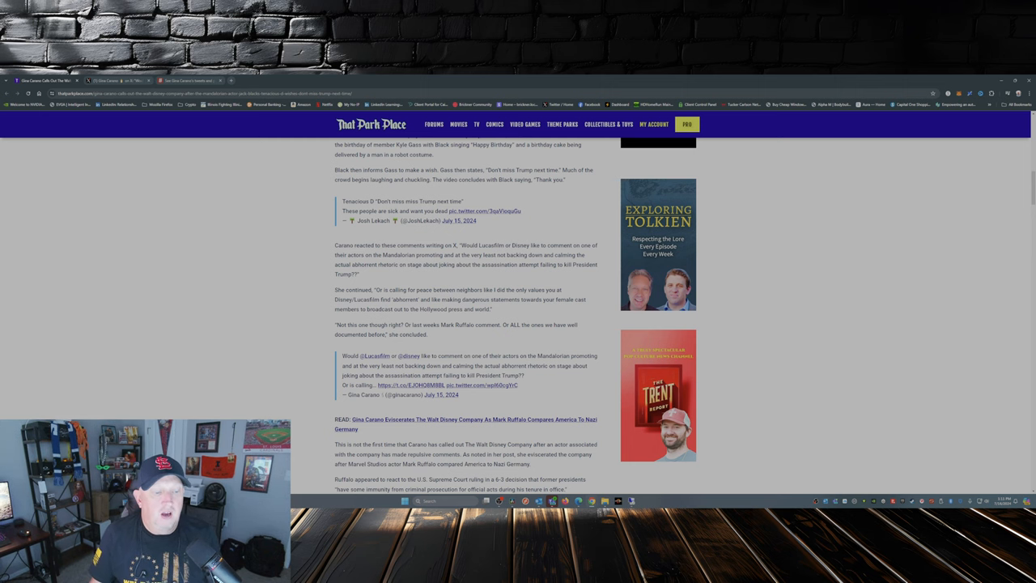
scroll("down", 3)
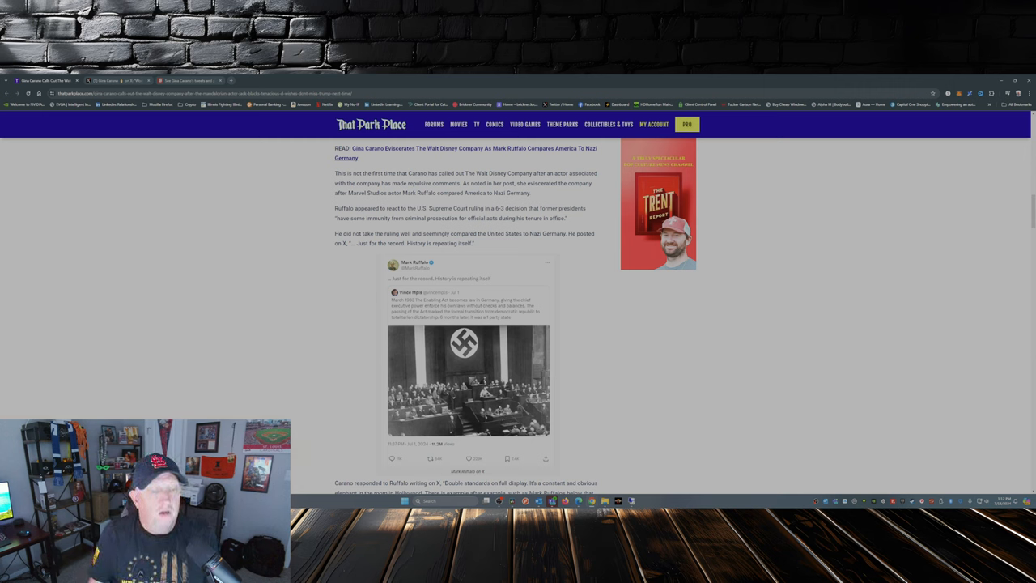
scroll("down", 3)
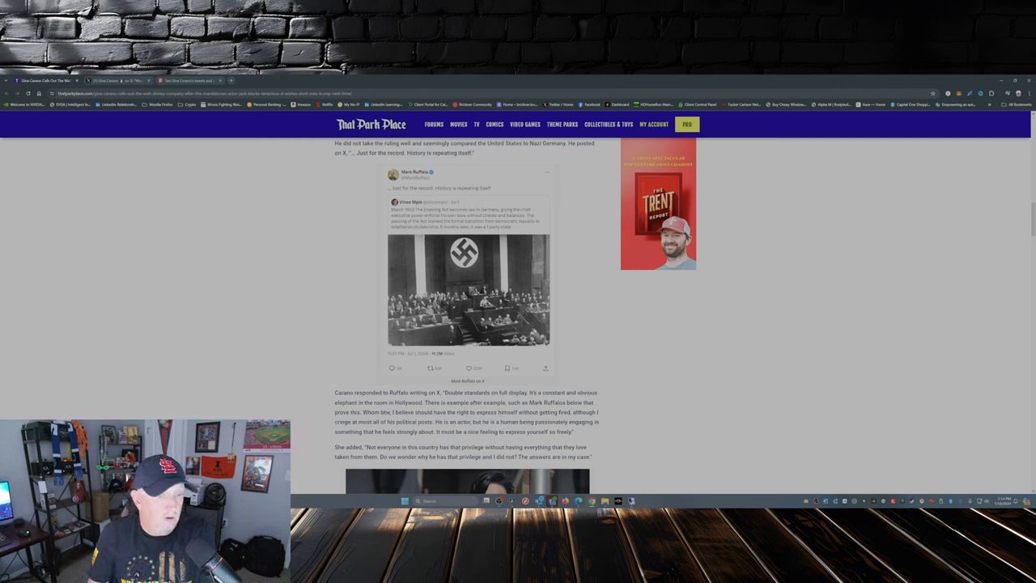
scroll("down", 3)
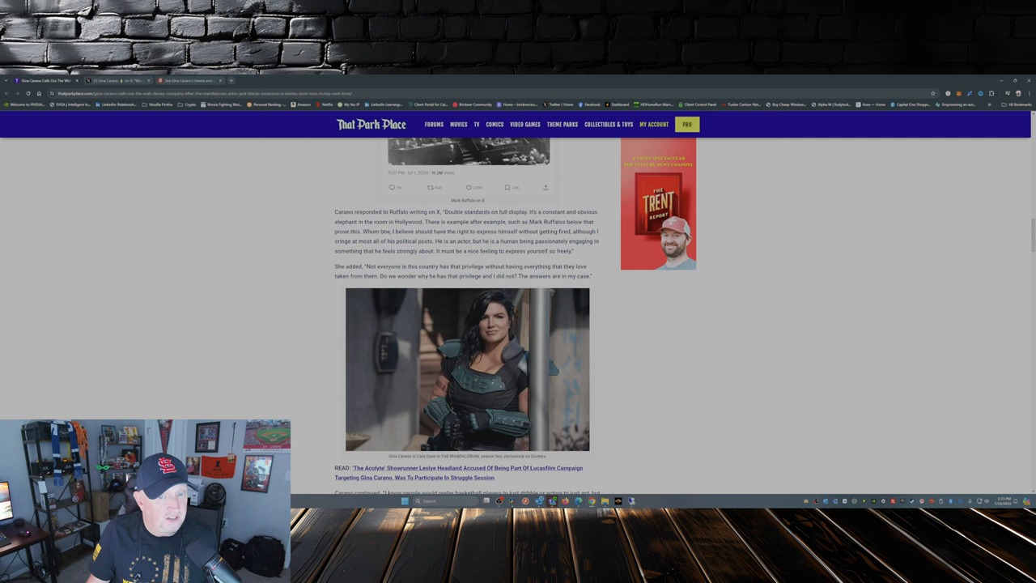
scroll("down", 3)
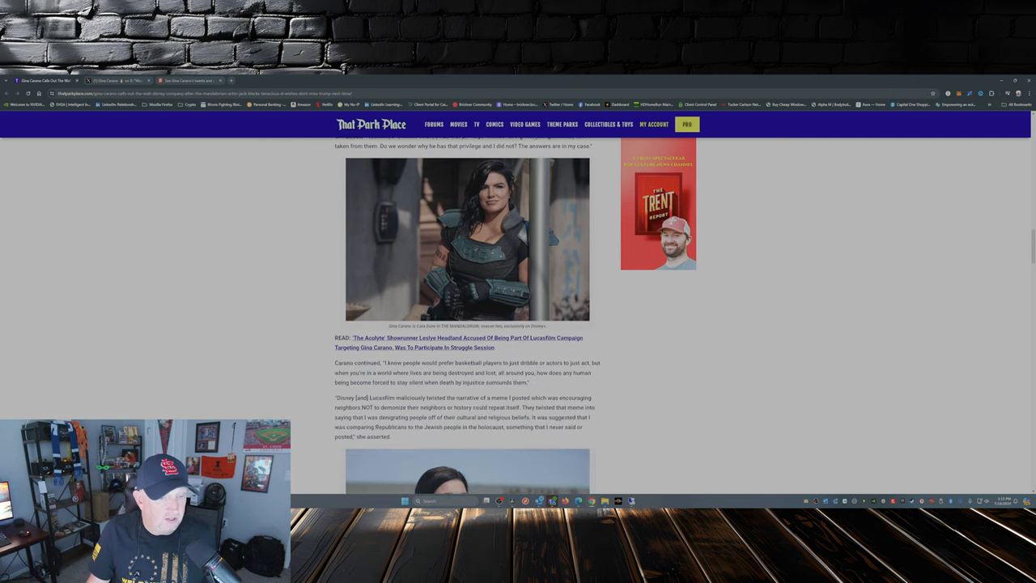
scroll("down", 3)
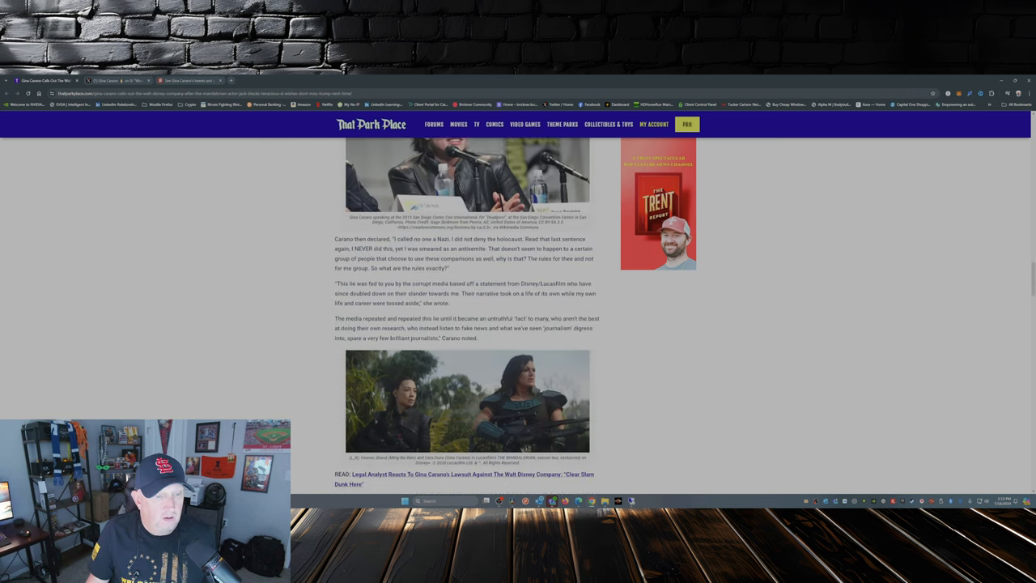
scroll("down", 3)
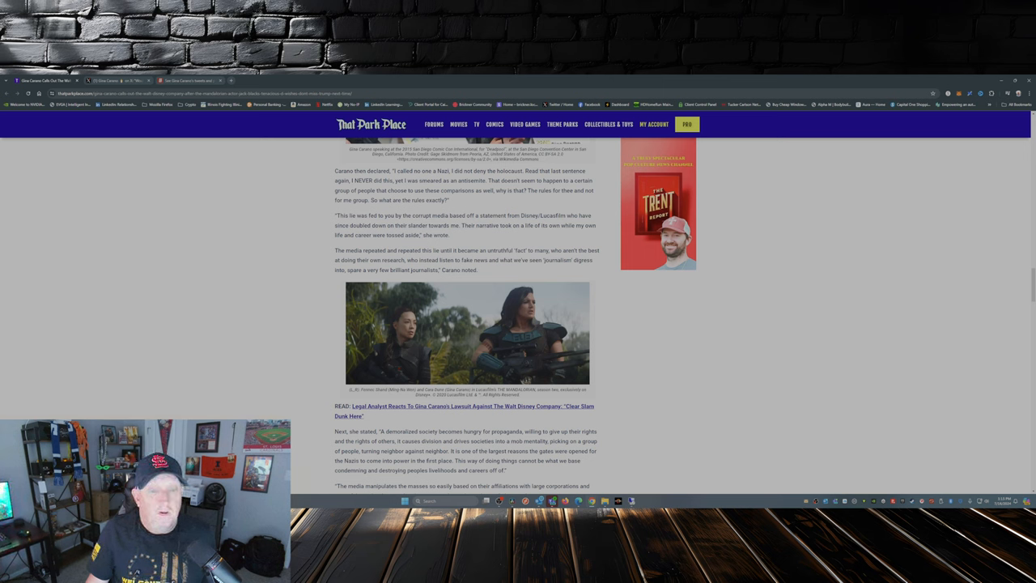
scroll("up", 3)
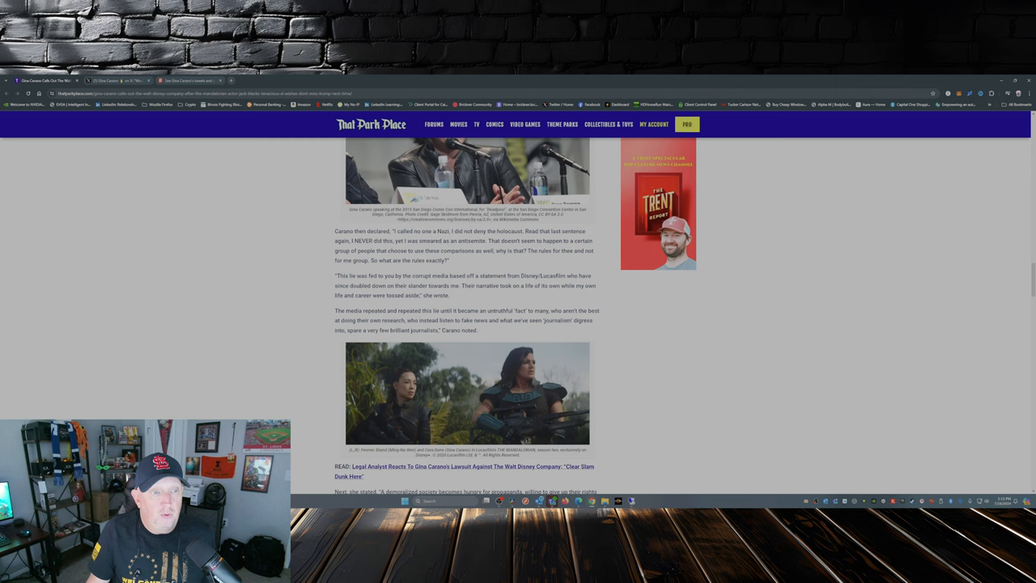